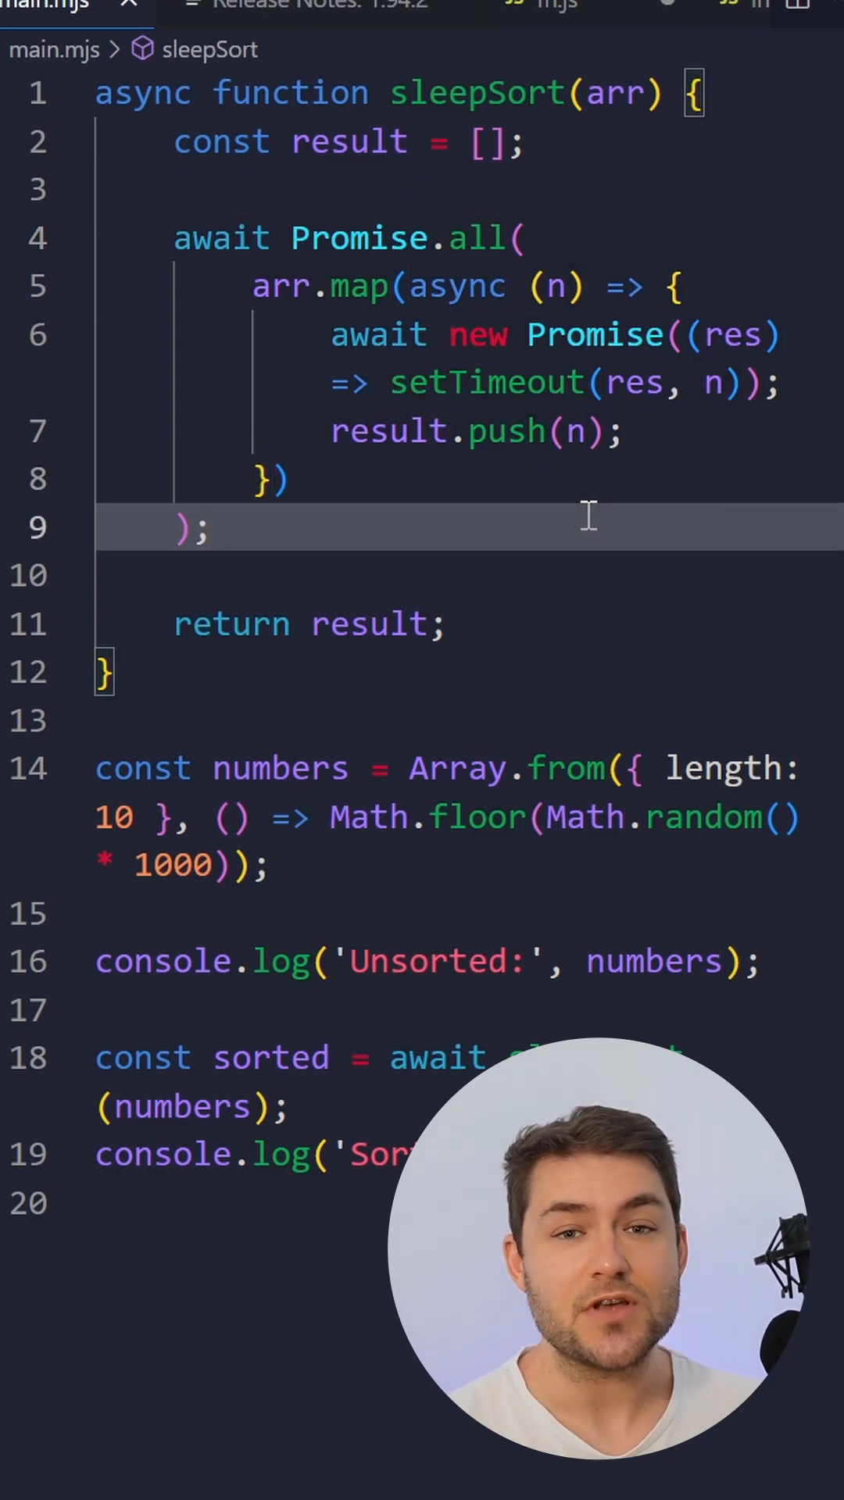
Bring up the integrated terminal in the playground folder below the sleepSort code
{"action": "left_click", "coordinate": [708, 381]}
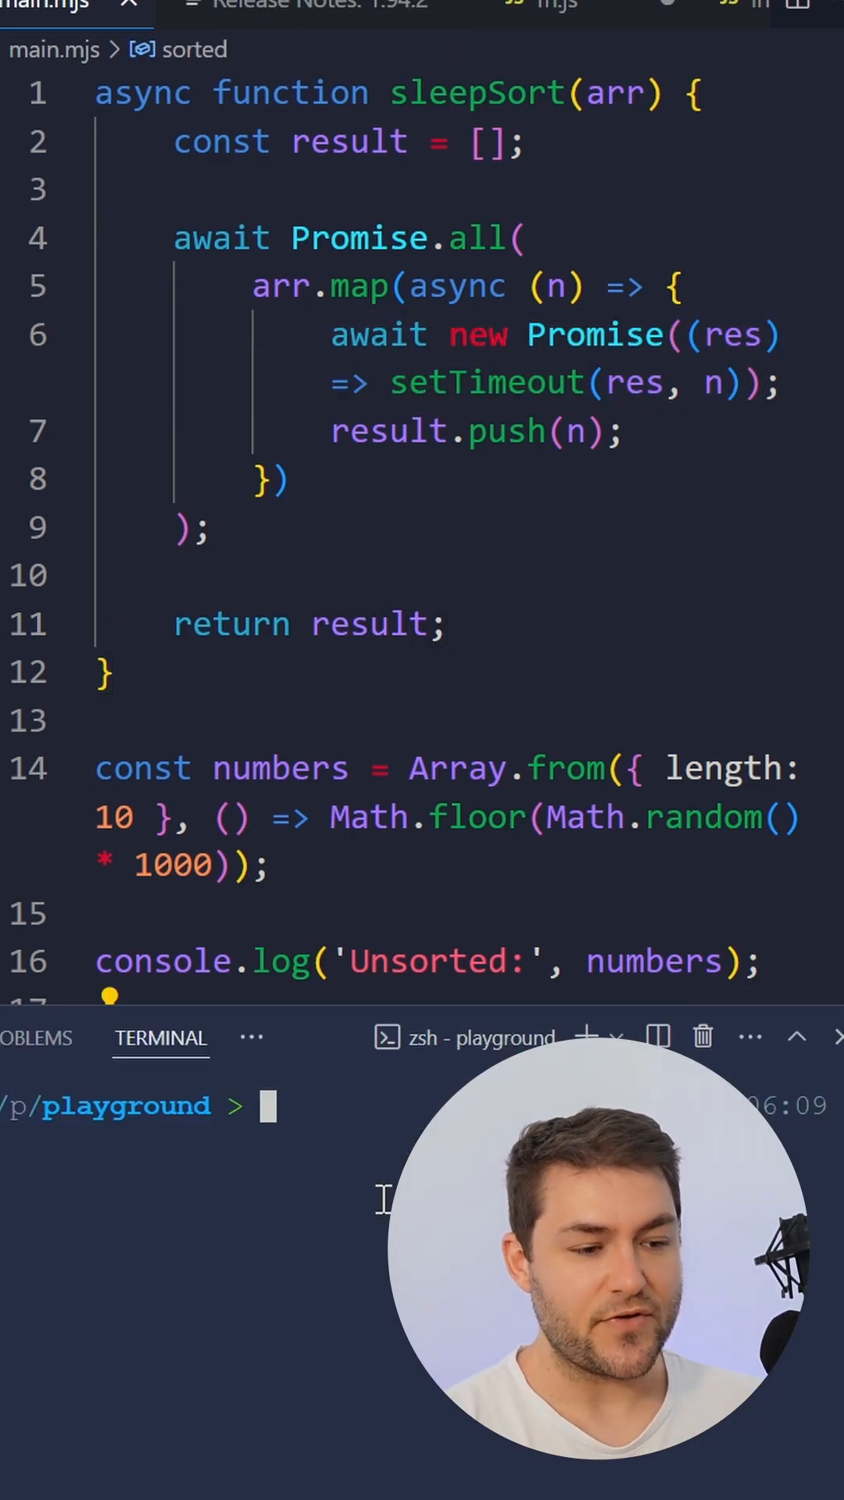
Run node main.mjs to print ten random numbers unsorted, then sorted ascending
{"action": "type", "text": "node main.mjs"}
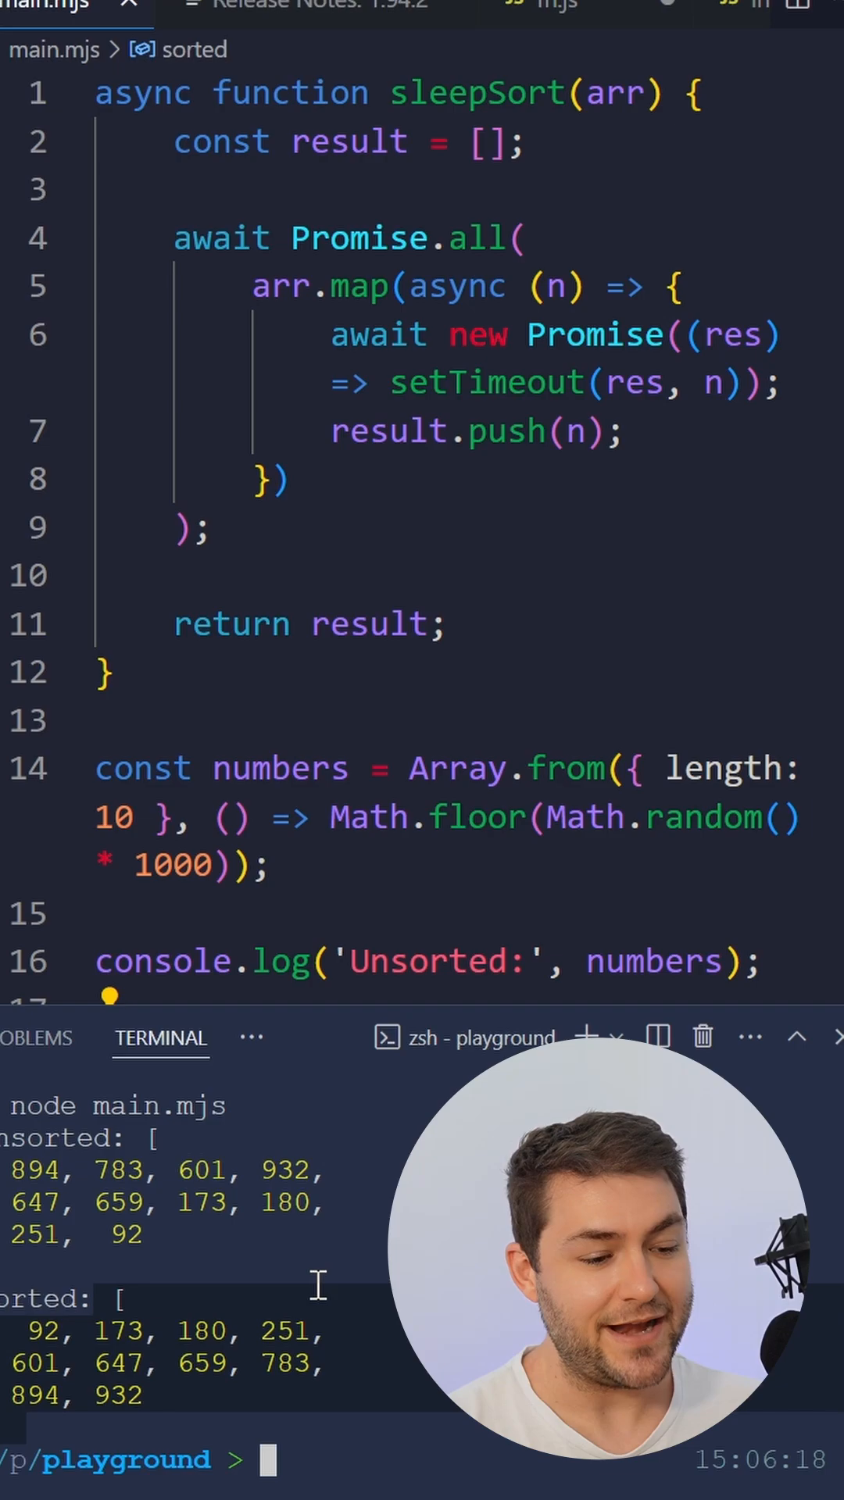
{"action": "left_click", "coordinate": [361, 431]}
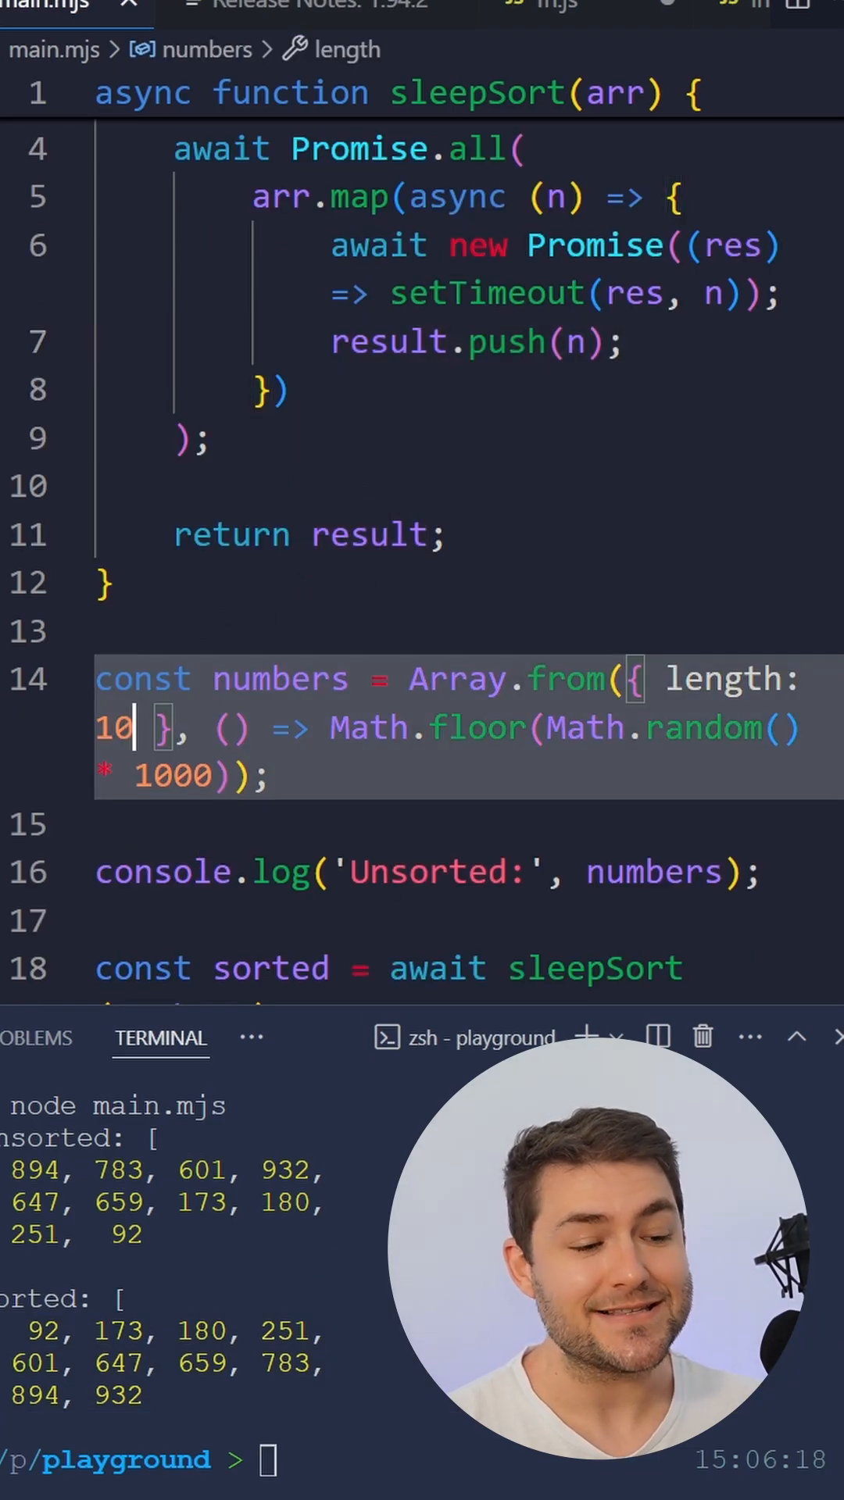
Change the numbers array length from 10 to 1000 and start a new 'num' statement below
{"action": "type", "text": "00"}
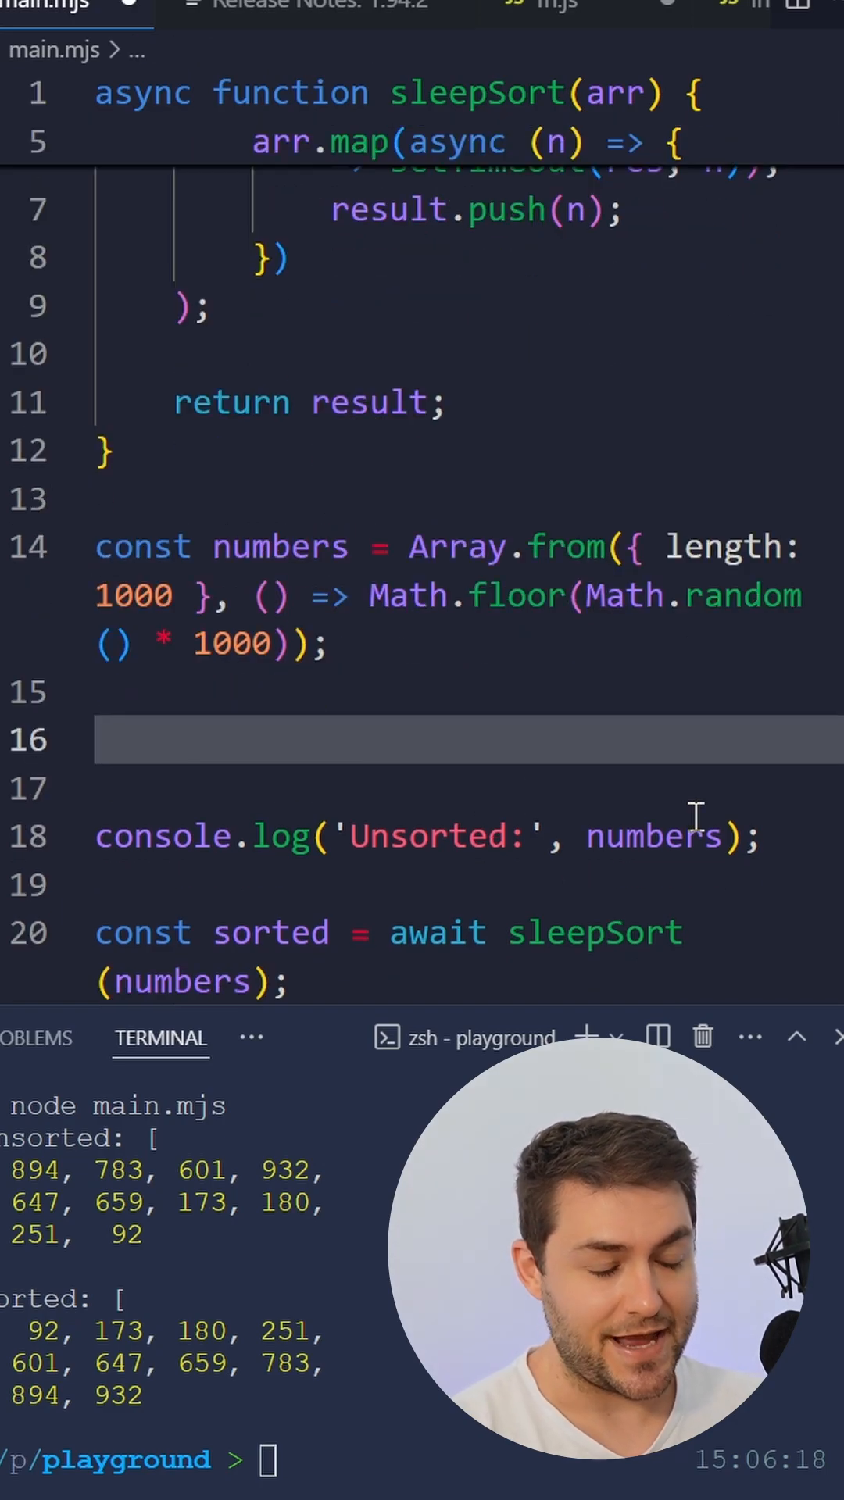
{"action": "type", "text": "num"}
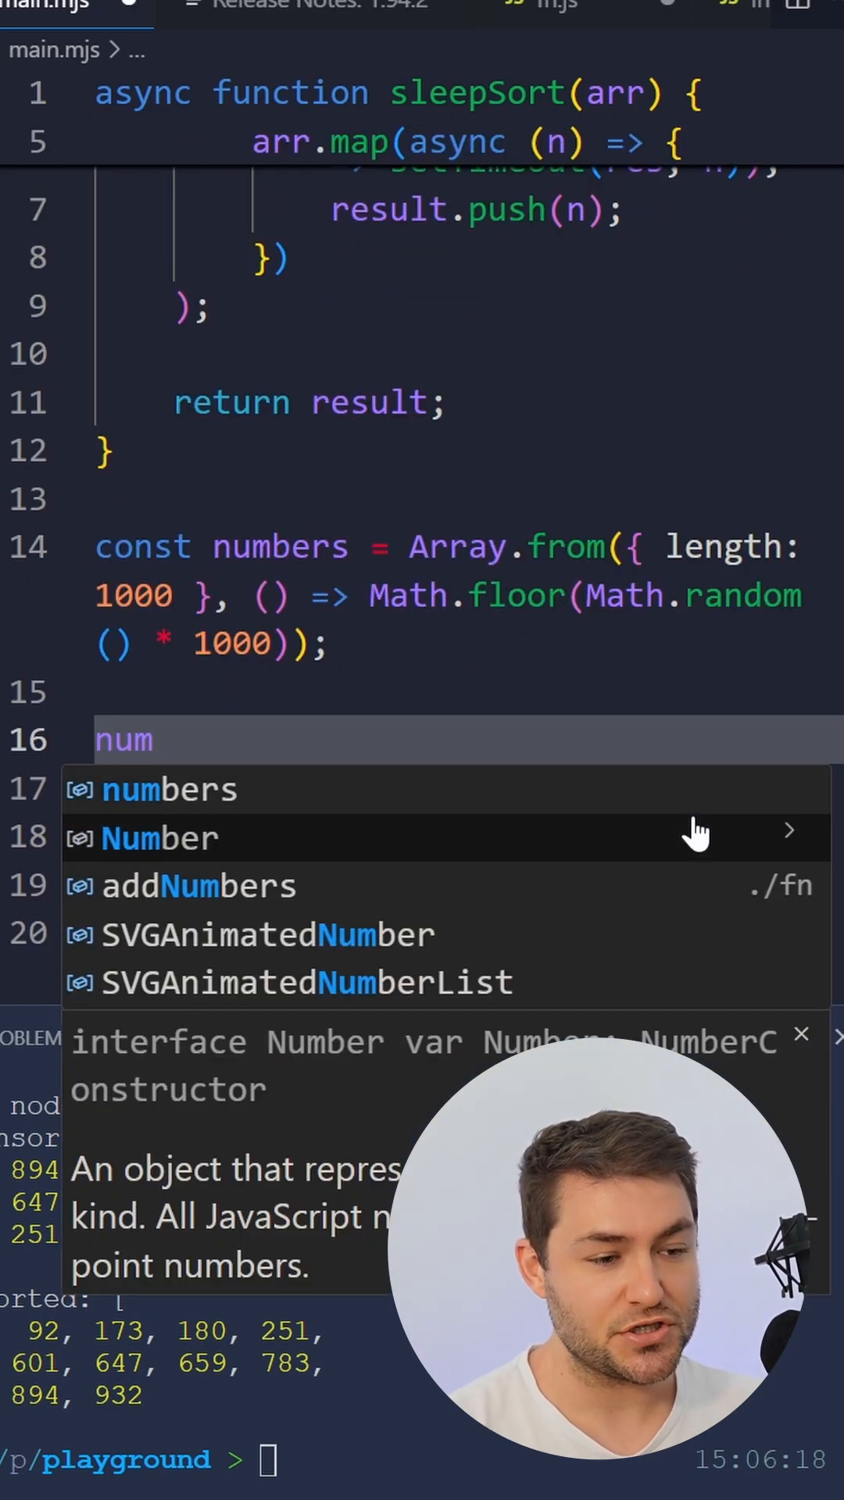